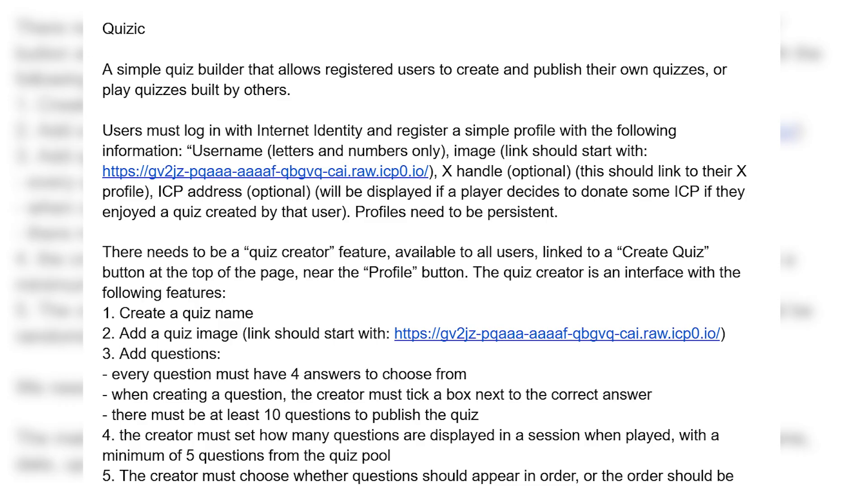
Review the pasted requirements, add 'Every system needs to be persistent, backend is a must.' and send
{"action": "scroll", "scroll_direction": "up", "scroll_amount": 3}
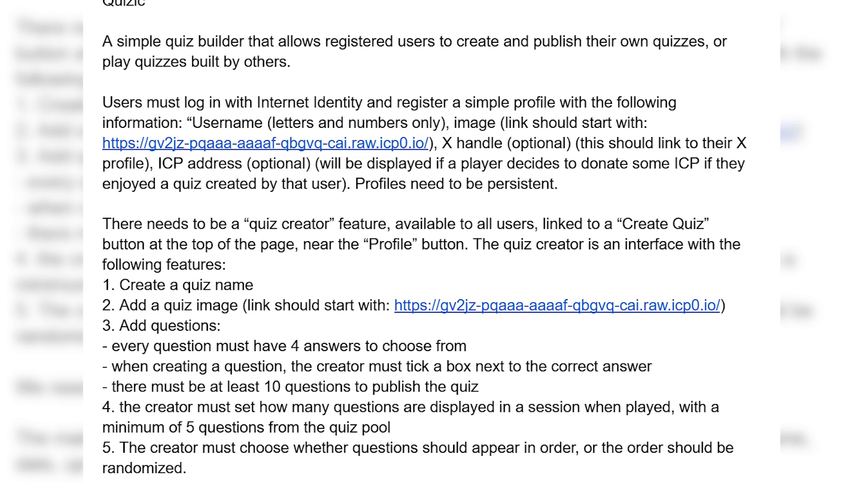
{"action": "scroll", "scroll_direction": "down", "scroll_amount": 3}
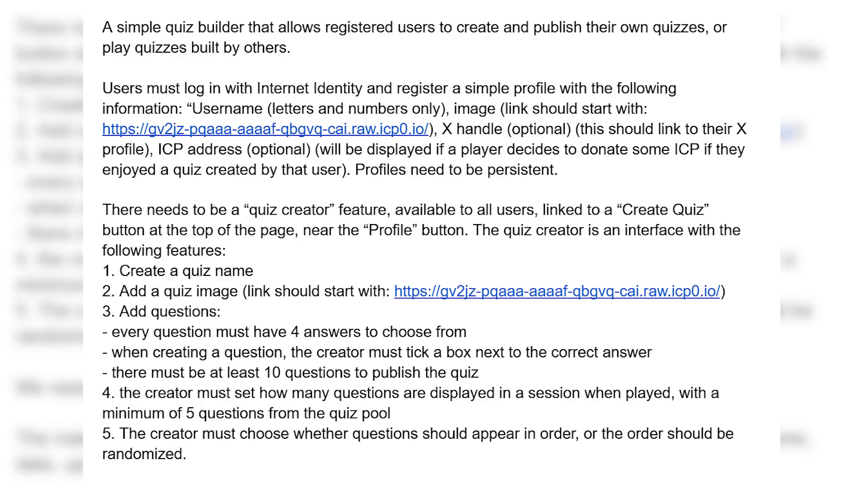
{"action": "scroll", "scroll_direction": "down", "scroll_amount": 3}
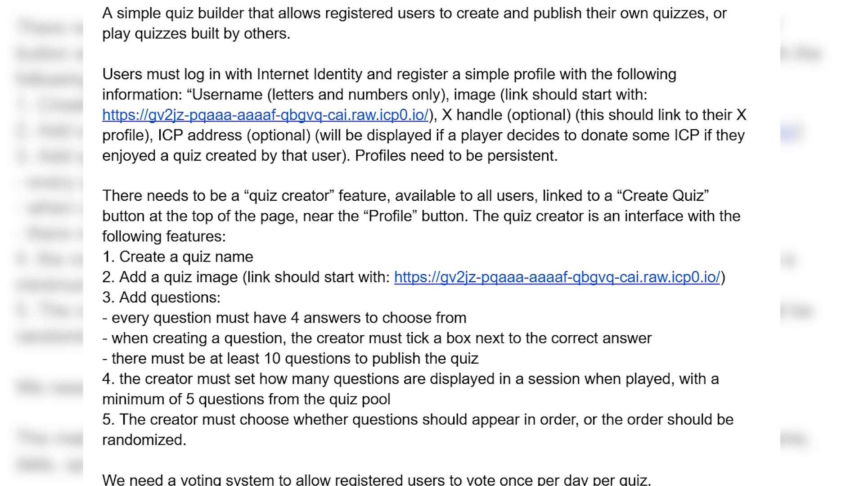
{"action": "scroll", "scroll_direction": "down", "scroll_amount": 3}
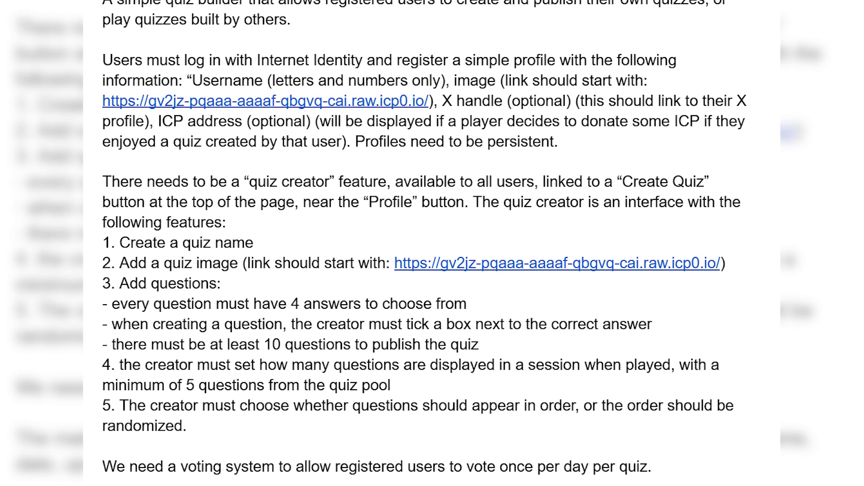
{"action": "scroll", "scroll_direction": "down", "scroll_amount": 3}
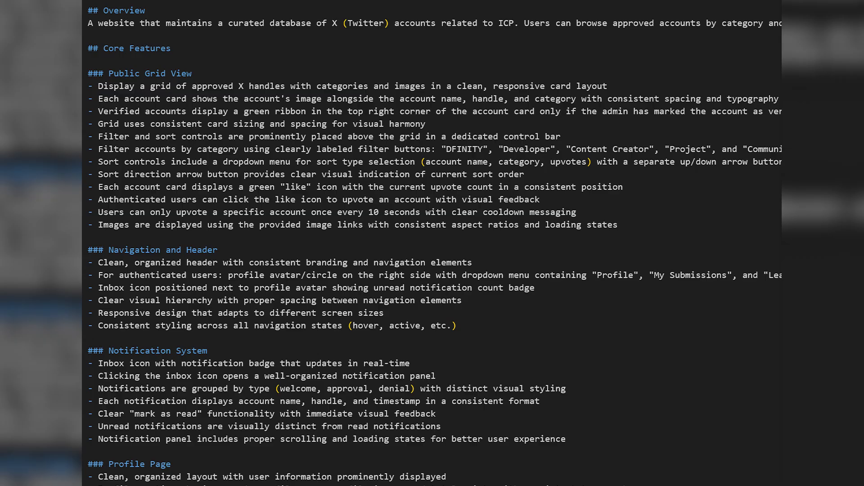
{"action": "scroll", "scroll_direction": "down", "scroll_amount": 3}
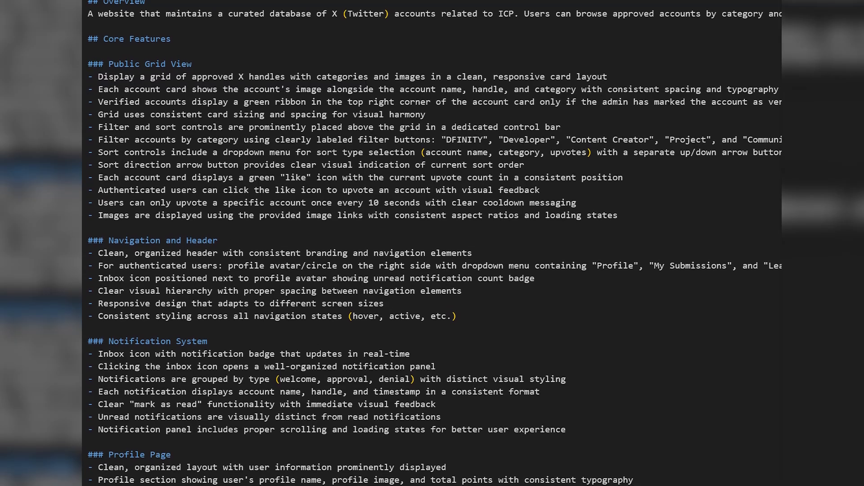
{"action": "scroll", "scroll_direction": "down", "scroll_amount": 3}
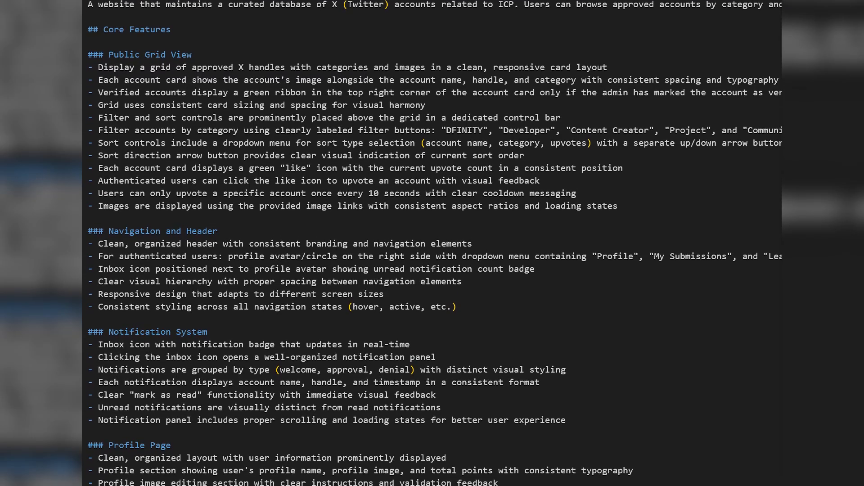
{"action": "scroll", "scroll_direction": "down", "scroll_amount": 3}
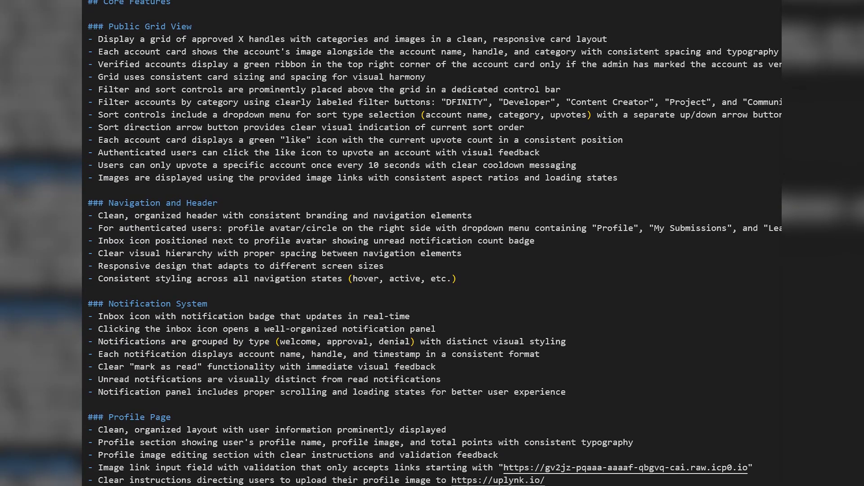
{"action": "scroll", "scroll_direction": "down", "scroll_amount": 3}
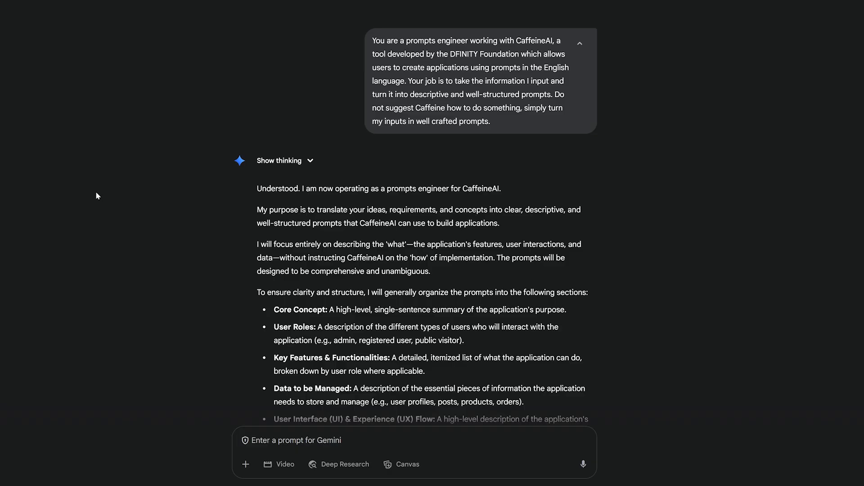
{"action": "mouse_move", "coordinate": [120, 79]}
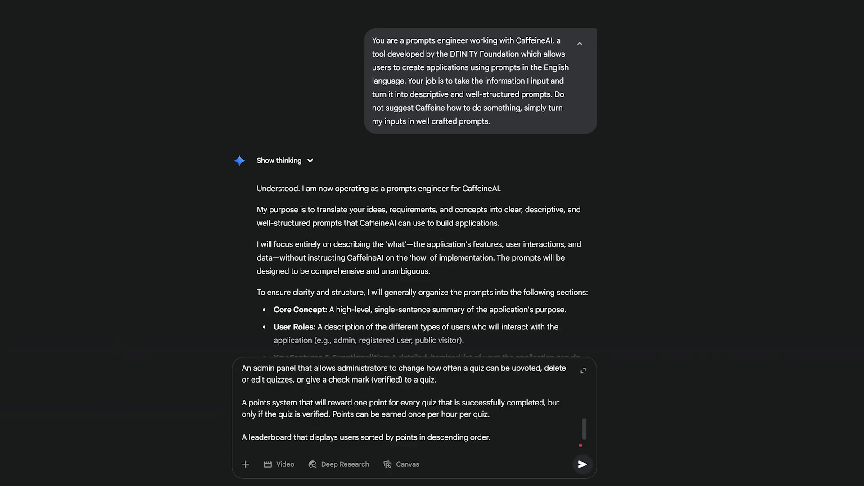
{"action": "type", "text": "Every system needs to be persistent, backend is a must."}
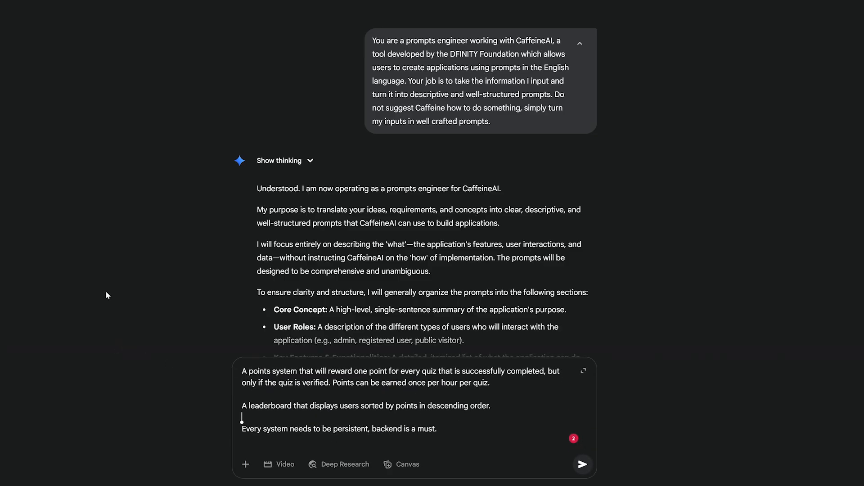
{"action": "left_click", "coordinate": [582, 464]}
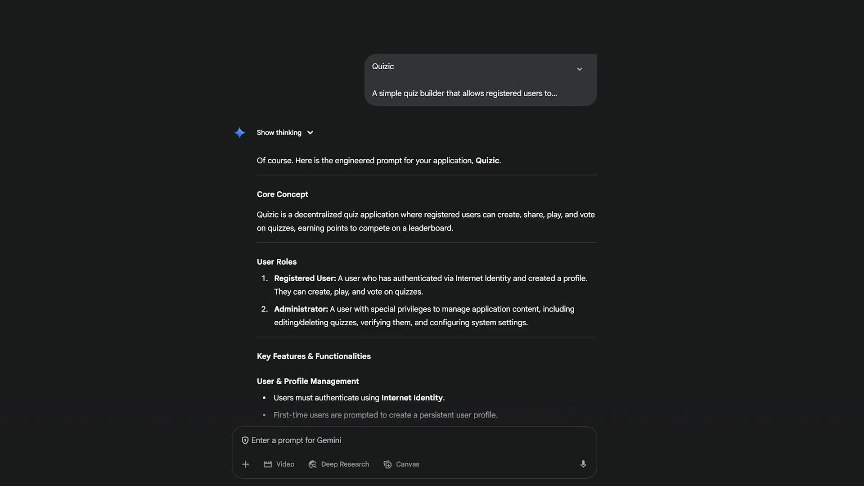
Copy Gemini's engineered Quizic prompt through the right-click menu
{"action": "right_click", "coordinate": [408, 311]}
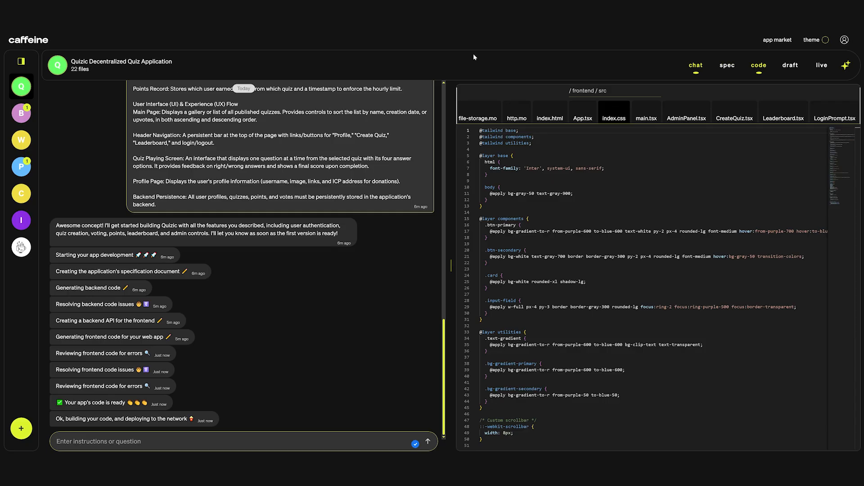
Load the Version 1 draft web page, check its actions, and hide the chat panel
{"action": "scroll", "scroll_direction": "down", "scroll_amount": 3}
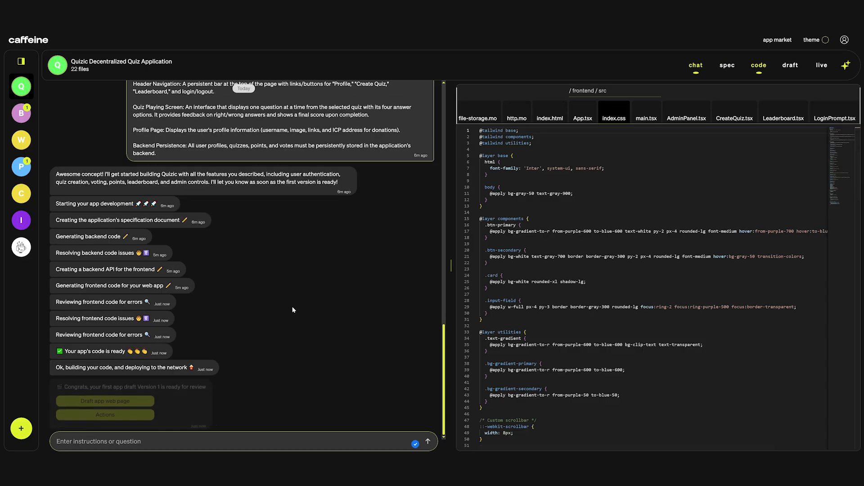
{"action": "left_click", "coordinate": [790, 65]}
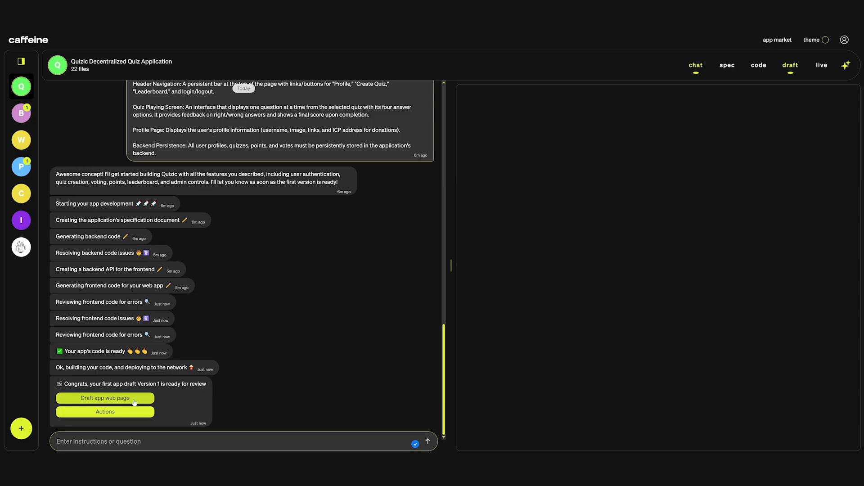
{"action": "left_click", "coordinate": [105, 397]}
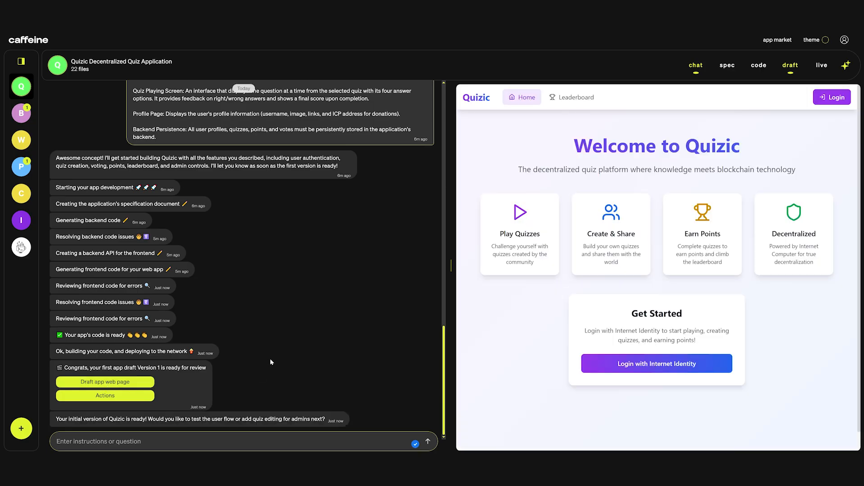
{"action": "mouse_move", "coordinate": [275, 360]}
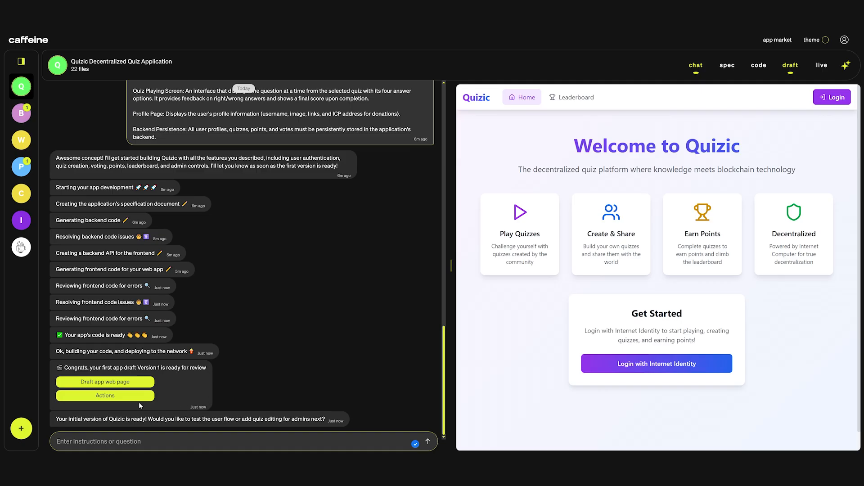
{"action": "left_click", "coordinate": [105, 395]}
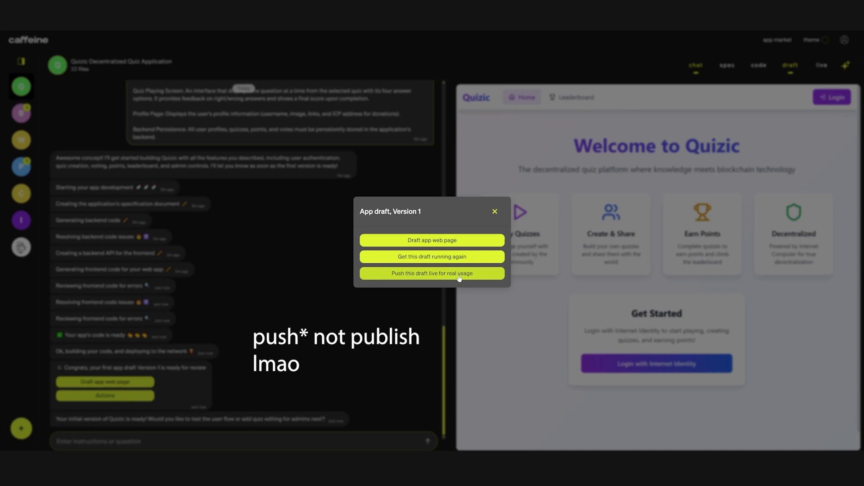
{"action": "left_click", "coordinate": [495, 211]}
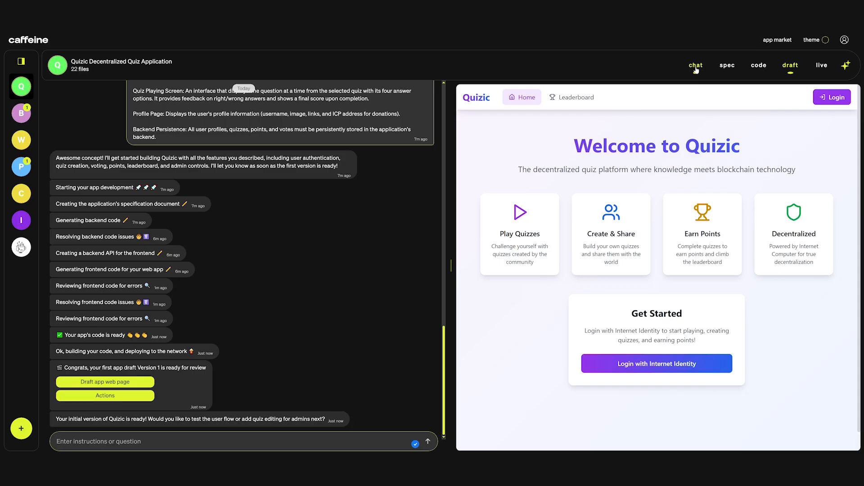
{"action": "left_click", "coordinate": [695, 65]}
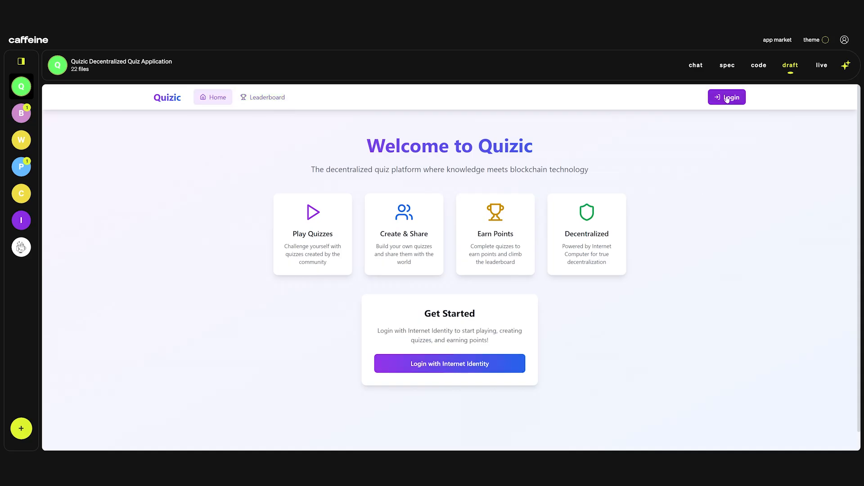
Log in and complete the profile with username BasedGiant and X handle BasedGiant_
{"action": "left_click", "coordinate": [727, 97]}
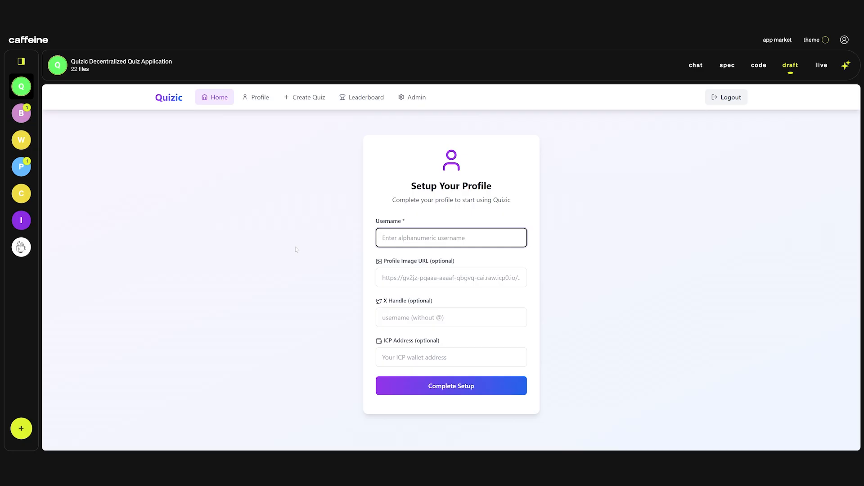
{"action": "type", "text": "BasedGiant"}
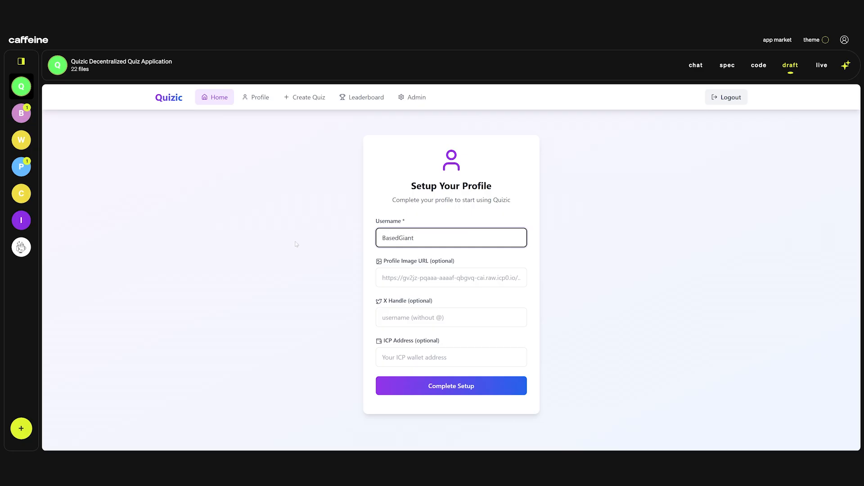
{"action": "left_click", "coordinate": [450, 277]}
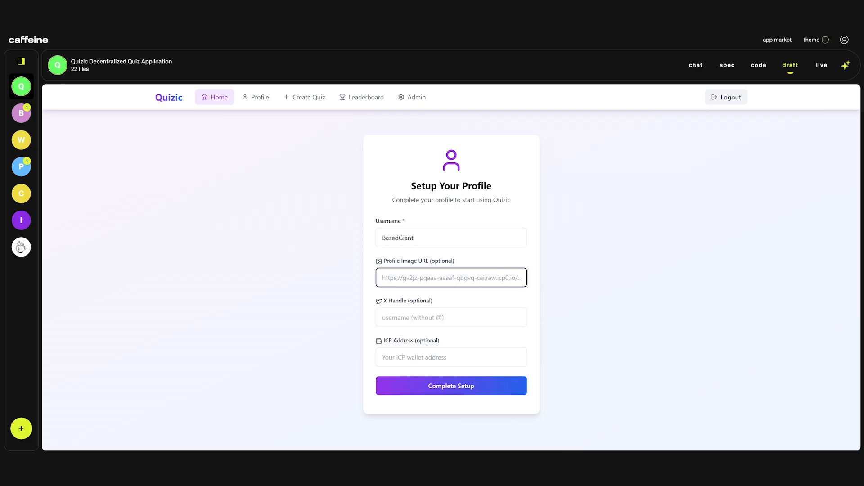
{"action": "left_click", "coordinate": [451, 278]}
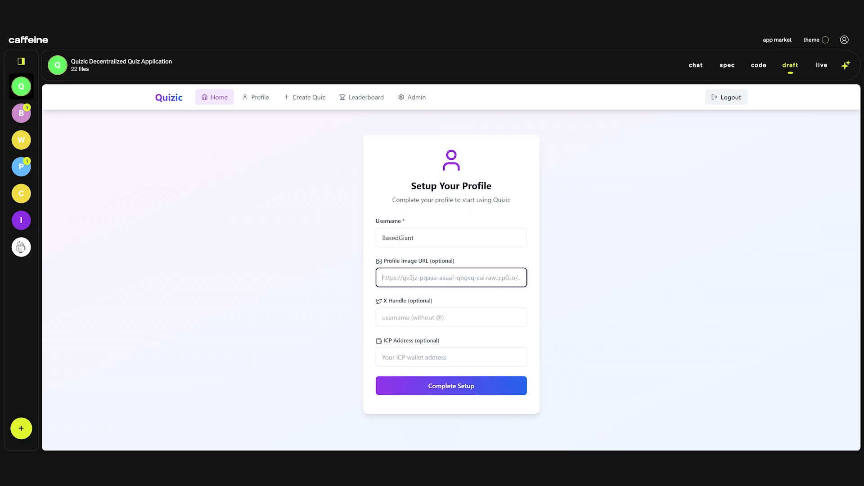
{"action": "type", "text": "B"}
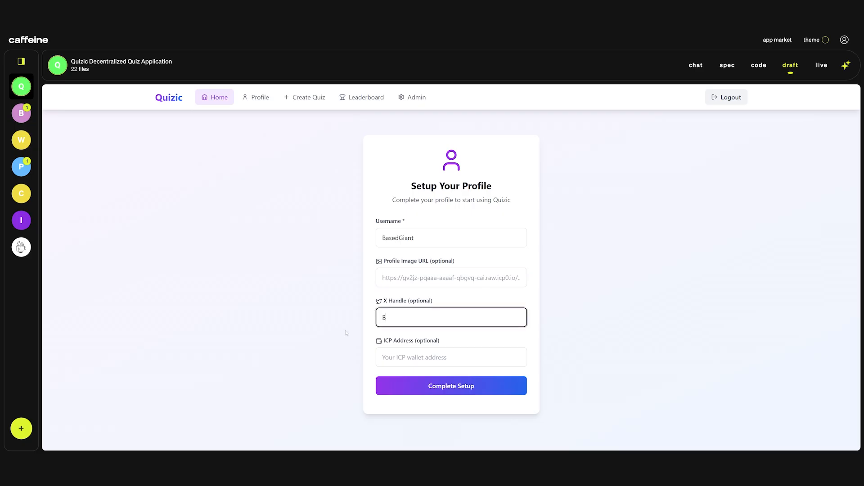
{"action": "type", "text": "asedGiant_"}
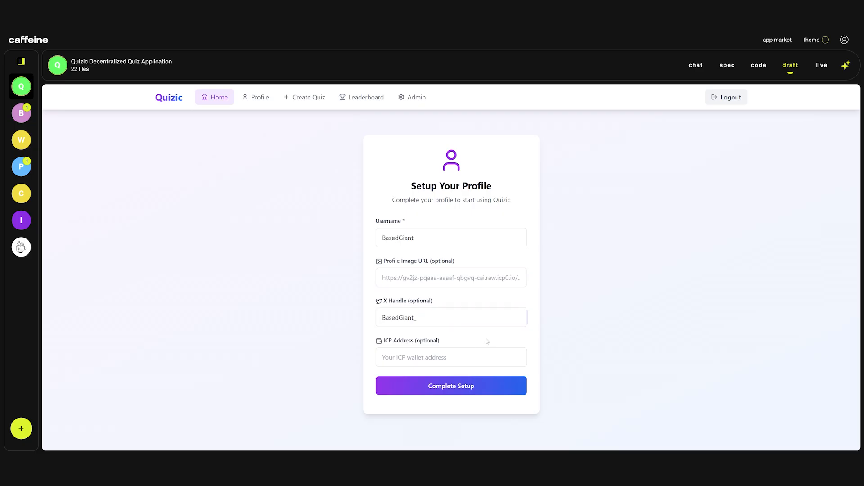
{"action": "mouse_move", "coordinate": [470, 337]}
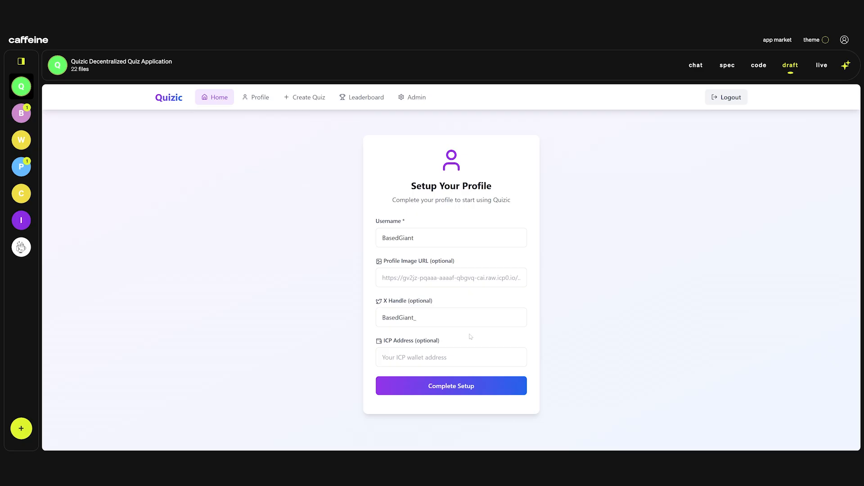
{"action": "left_click", "coordinate": [451, 385]}
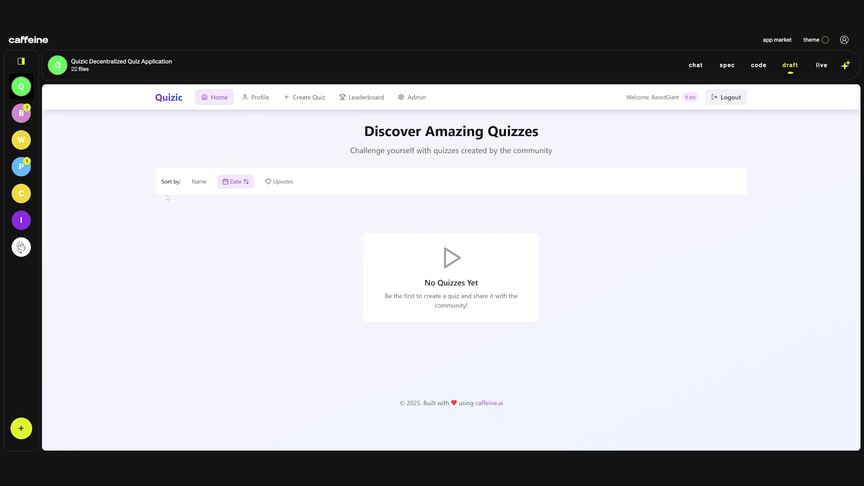
Sort quizzes by name, upvotes and date, then view the Profile, Leaderboard and Admin pages
{"action": "left_click", "coordinate": [199, 181]}
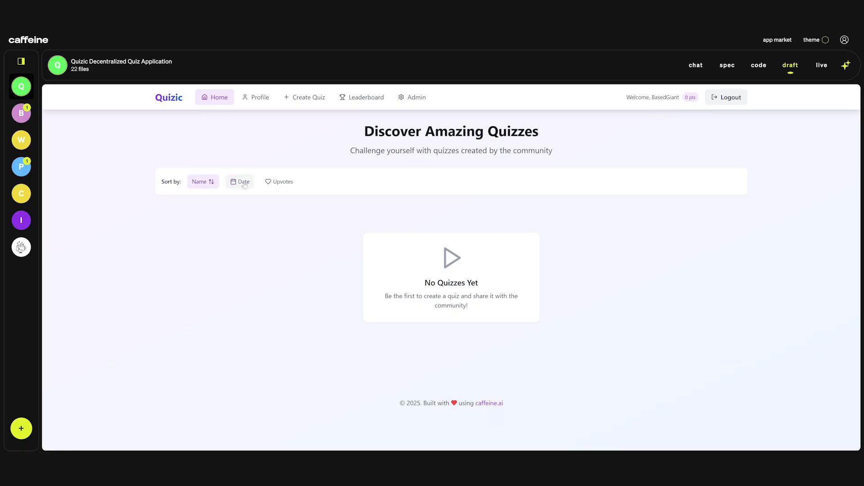
{"action": "left_click", "coordinate": [283, 181]}
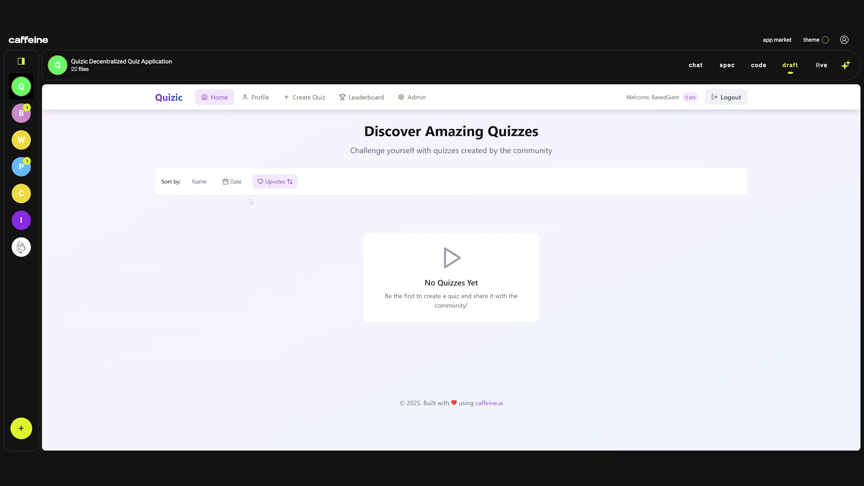
{"action": "left_click", "coordinate": [232, 182]}
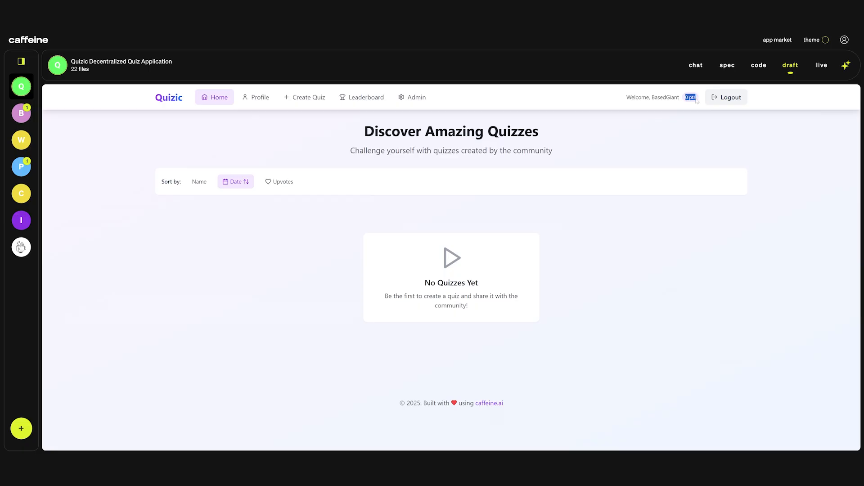
{"action": "left_click", "coordinate": [255, 97]}
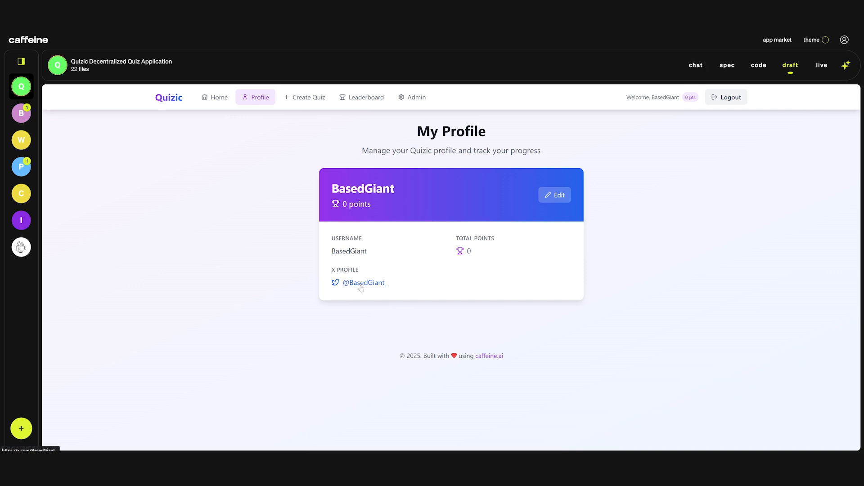
{"action": "left_click", "coordinate": [366, 97]}
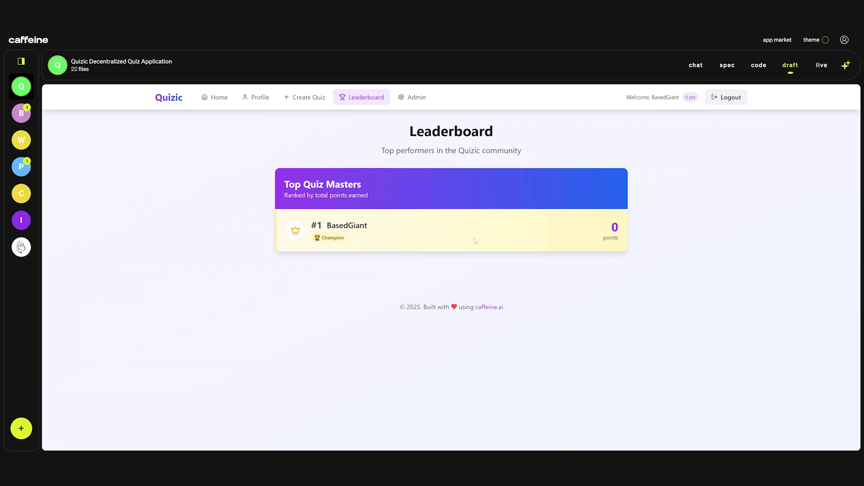
{"action": "left_click", "coordinate": [412, 98]}
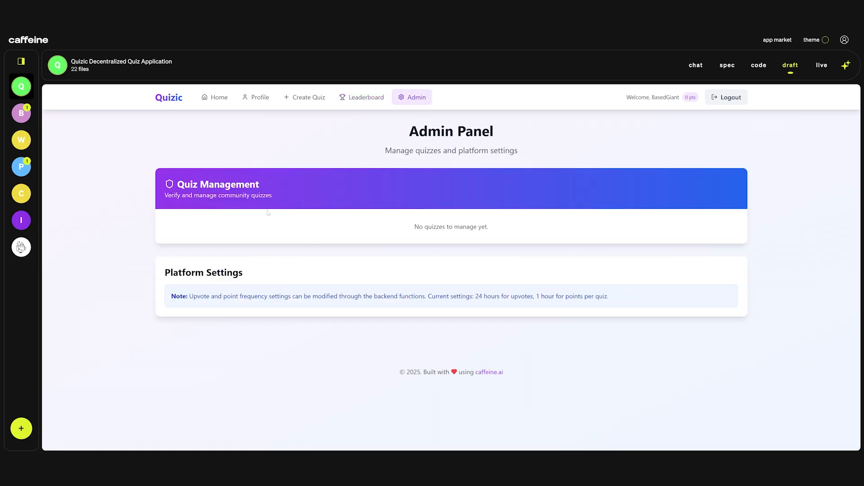
{"action": "mouse_move", "coordinate": [304, 97]}
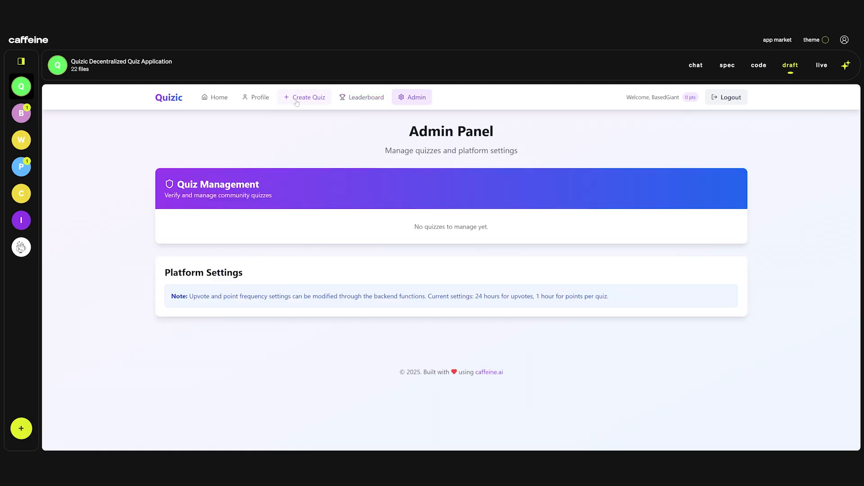
Open the Create Quiz form
{"action": "left_click", "coordinate": [304, 97]}
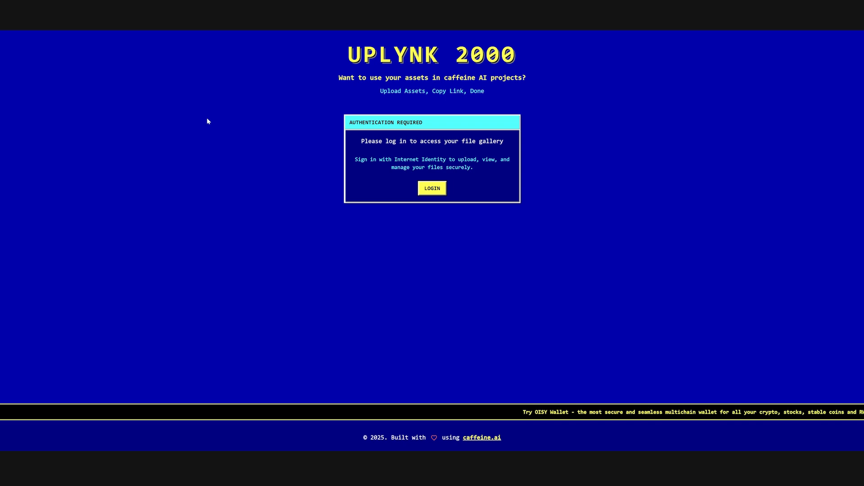
{"action": "left_click", "coordinate": [432, 188]}
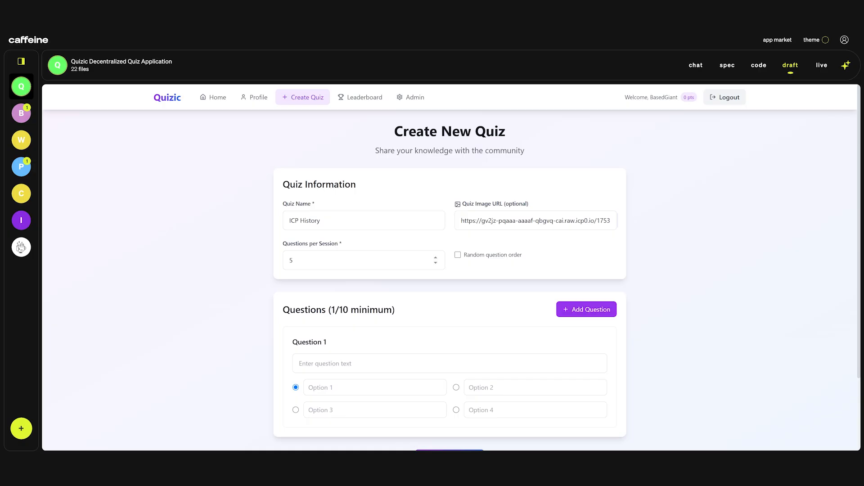
{"action": "mouse_move", "coordinate": [546, 250]}
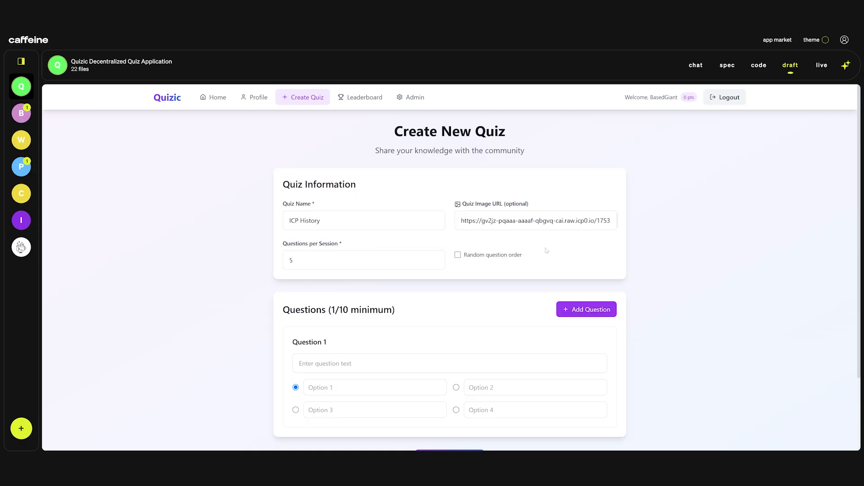
Enable random question order, finish the question answers, save ICP History, and return Home
{"action": "left_click", "coordinate": [364, 260]}
{"action": "type", "text": "Who is the founder of"}
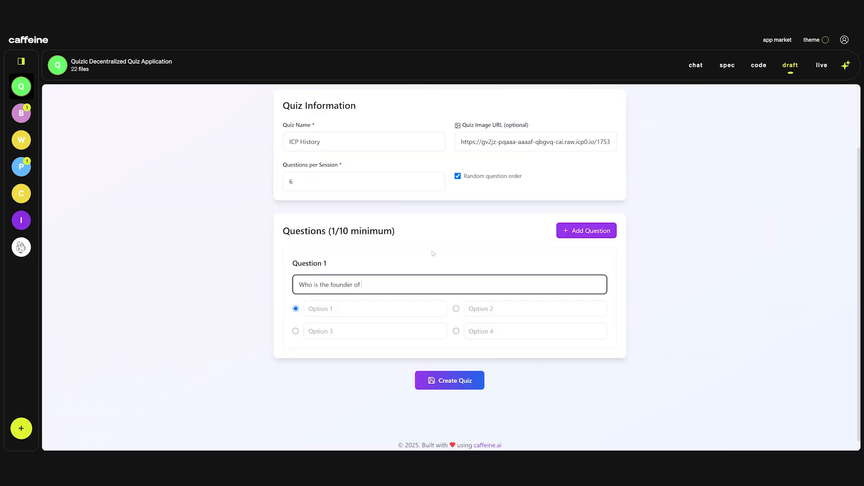
{"action": "type", "text": "Dominic Willi"}
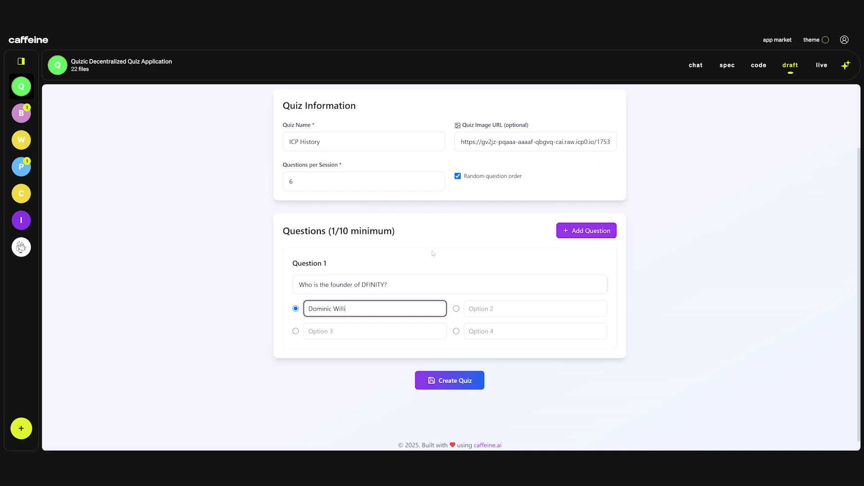
{"action": "type", "text": "George Washington"}
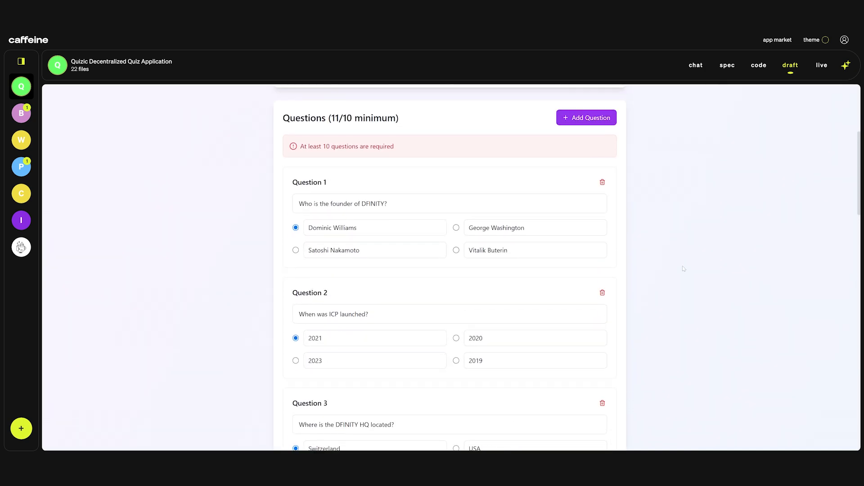
{"action": "scroll", "scroll_direction": "down", "scroll_amount": 3}
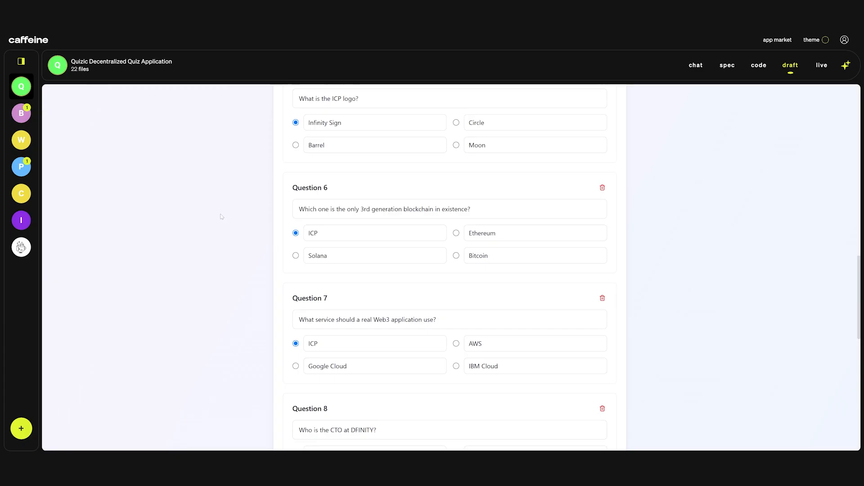
{"action": "scroll", "scroll_direction": "down", "scroll_amount": 3}
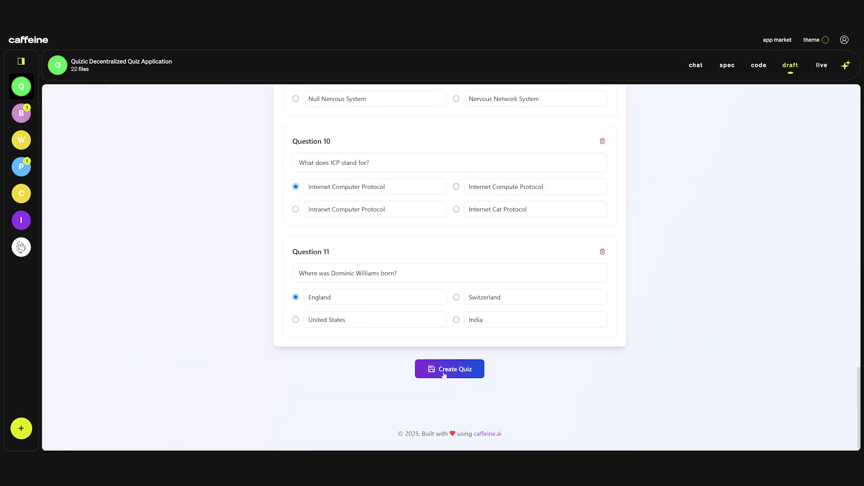
{"action": "left_click", "coordinate": [449, 368]}
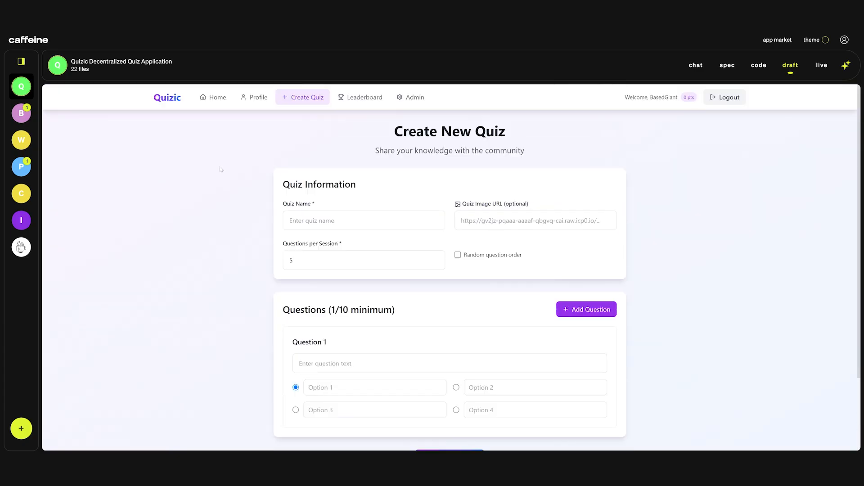
{"action": "left_click", "coordinate": [214, 97]}
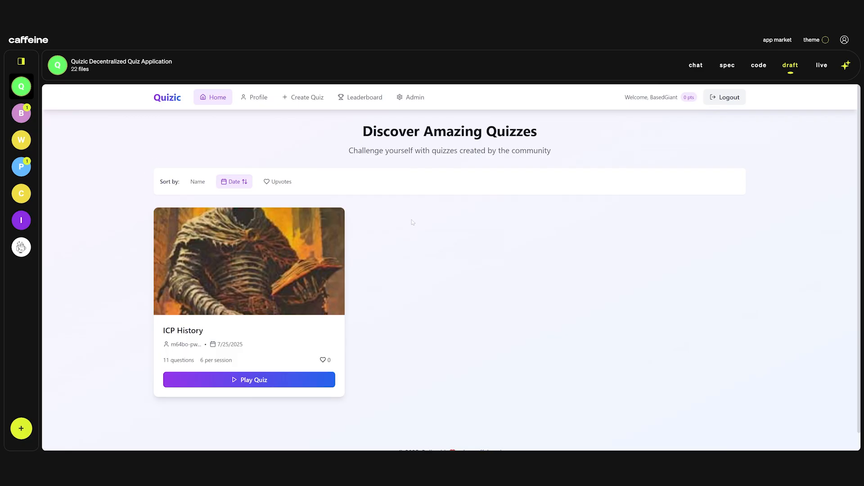
{"action": "mouse_move", "coordinate": [417, 108]}
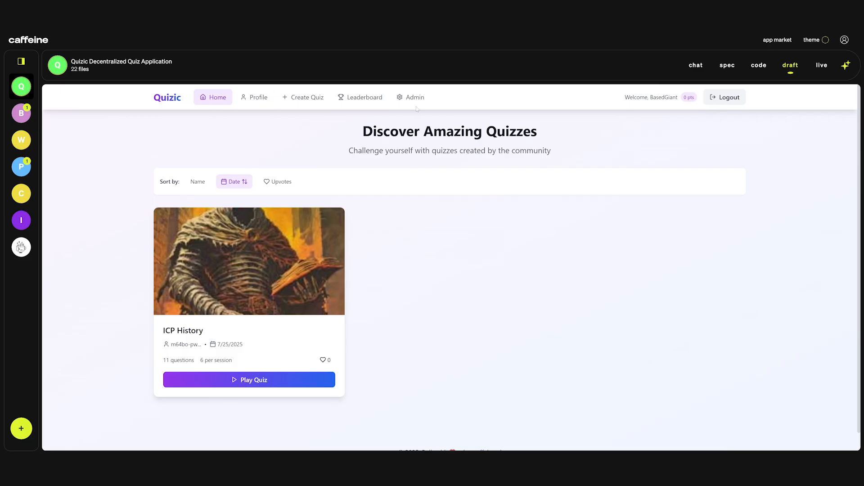
Verify ICP History in the Admin panel and return to the home listing
{"action": "left_click", "coordinate": [410, 98]}
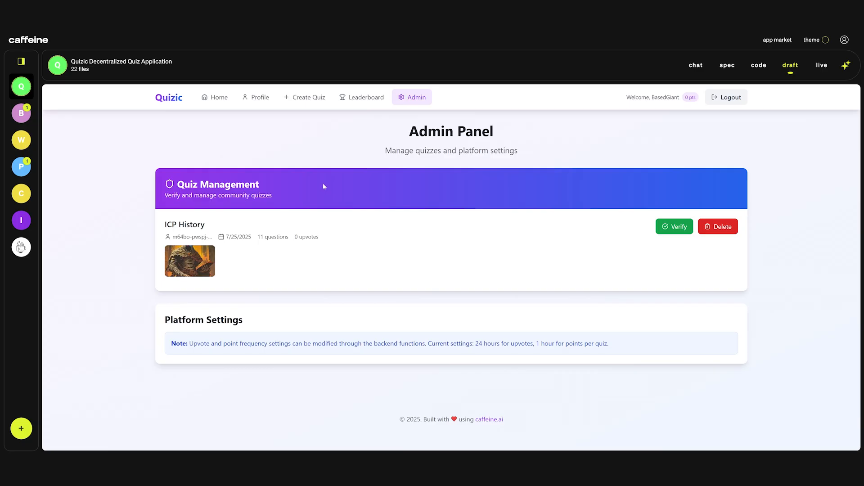
{"action": "mouse_move", "coordinate": [292, 268]}
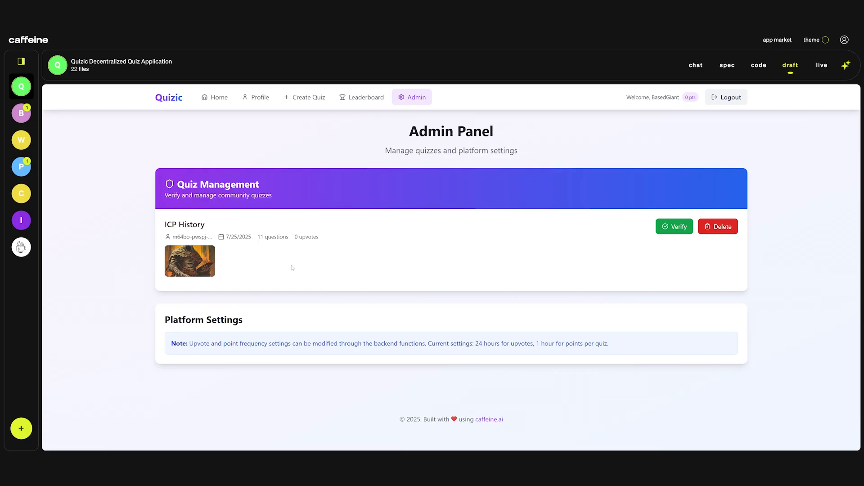
{"action": "mouse_move", "coordinate": [403, 256]}
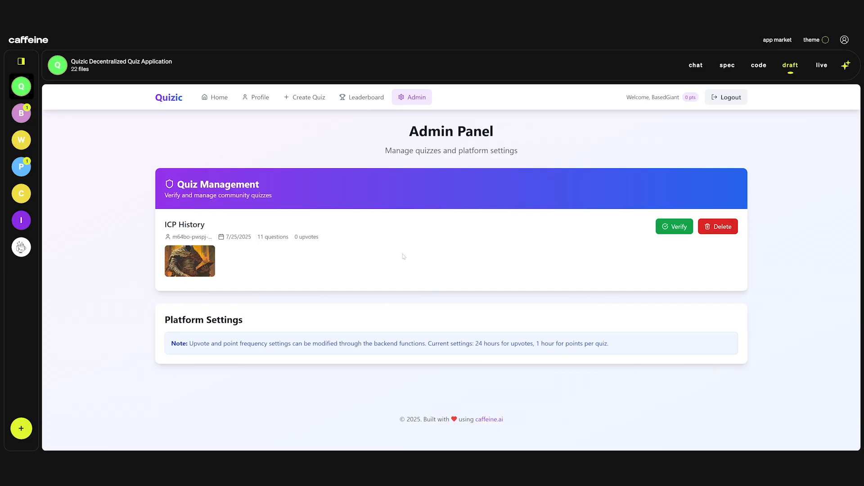
{"action": "left_click", "coordinate": [673, 226]}
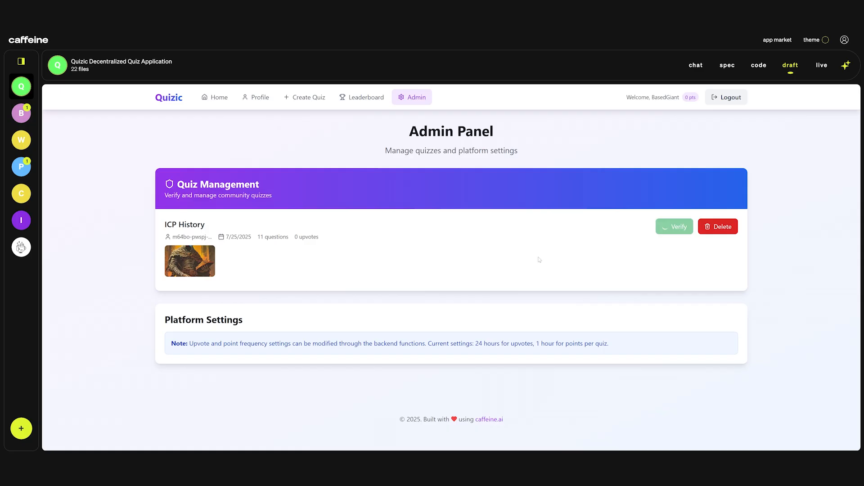
{"action": "left_click", "coordinate": [216, 97]}
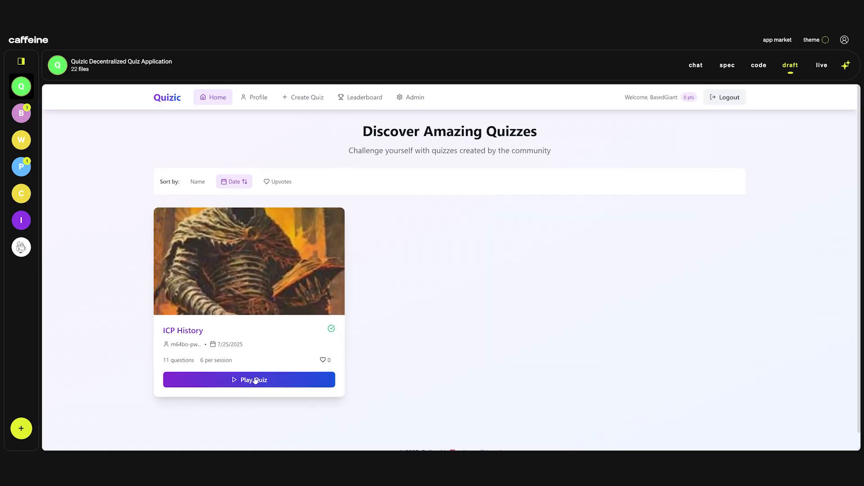
Start ICP History, answering Internet Computer Protocol, Barrel, the NNS question and England
{"action": "left_click", "coordinate": [248, 380]}
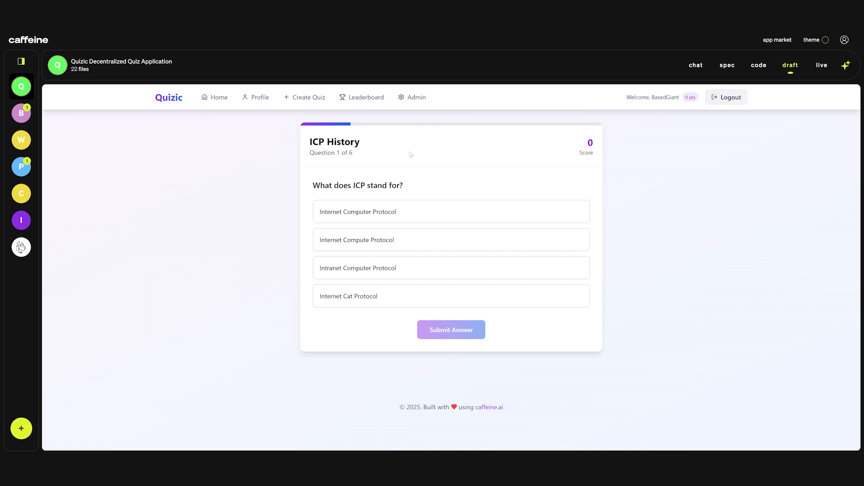
{"action": "left_click", "coordinate": [450, 211]}
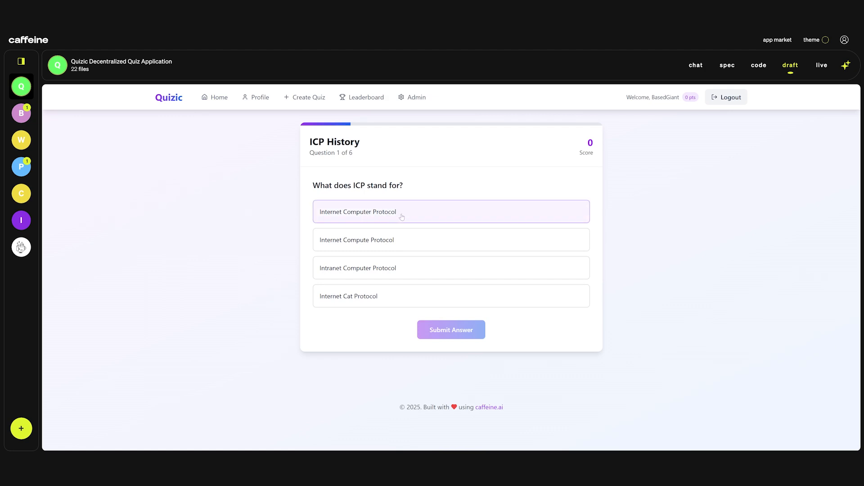
{"action": "left_click", "coordinate": [450, 329]}
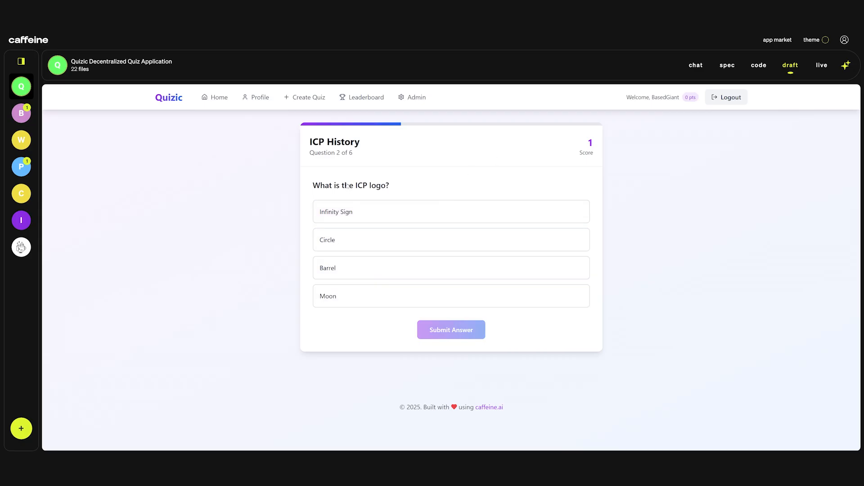
{"action": "left_click", "coordinate": [450, 267]}
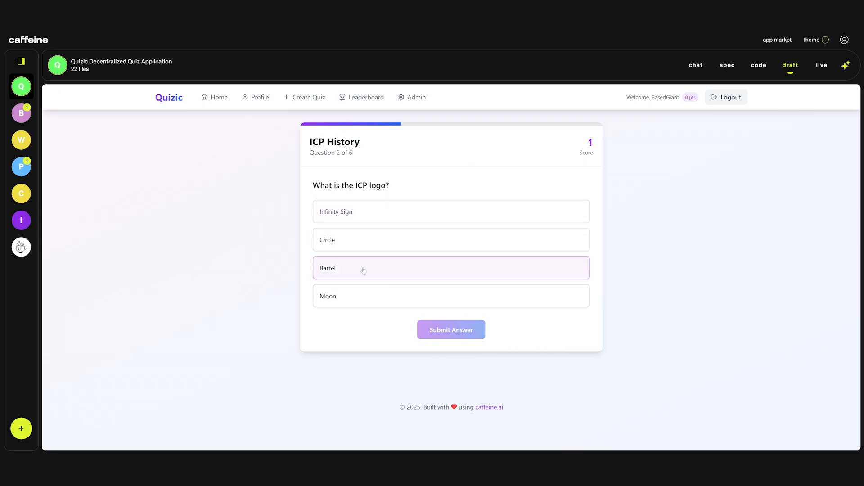
{"action": "left_click", "coordinate": [450, 330]}
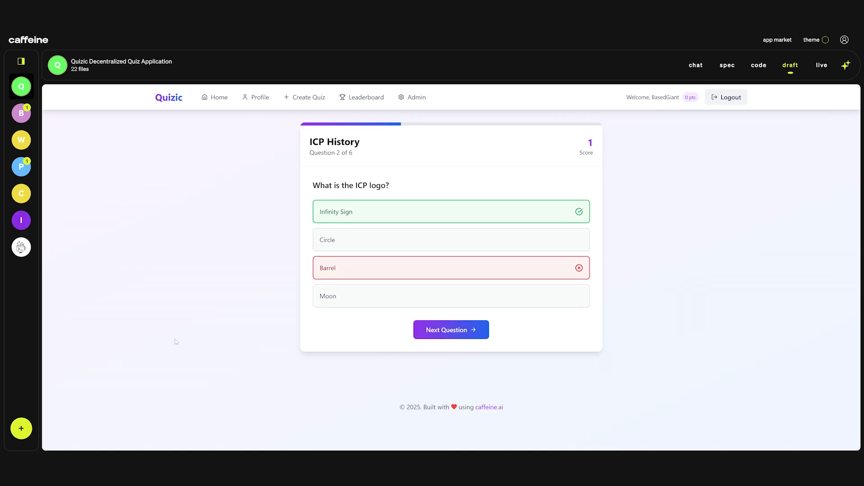
{"action": "left_click", "coordinate": [450, 329]}
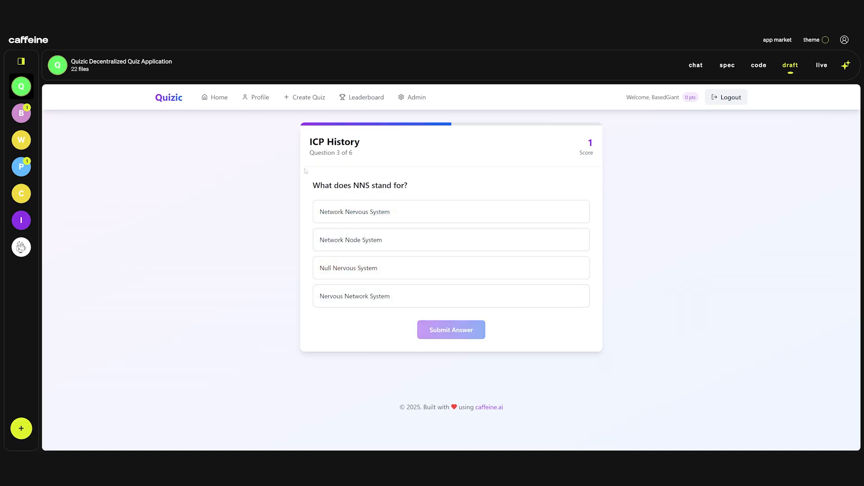
{"action": "left_click", "coordinate": [450, 329]}
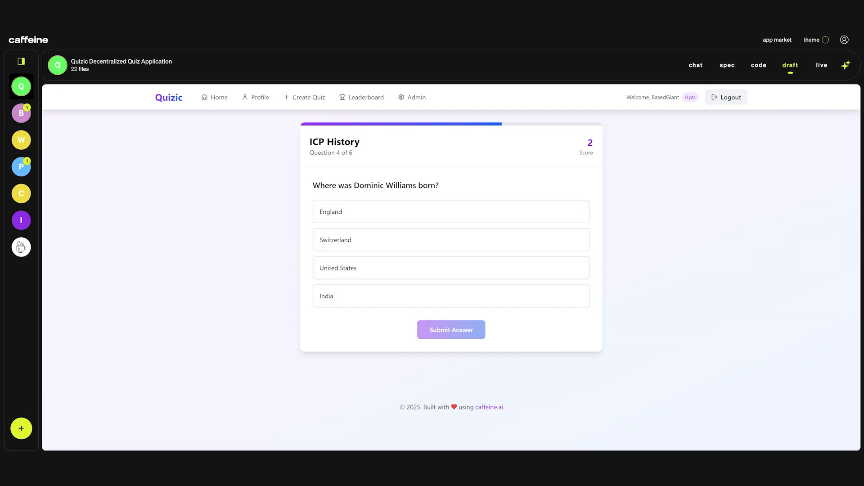
{"action": "mouse_move", "coordinate": [280, 197]}
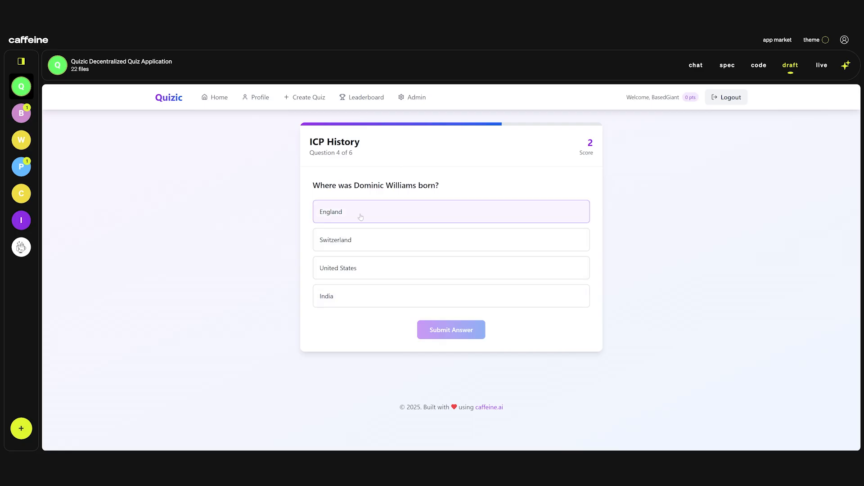
{"action": "left_click", "coordinate": [450, 211]}
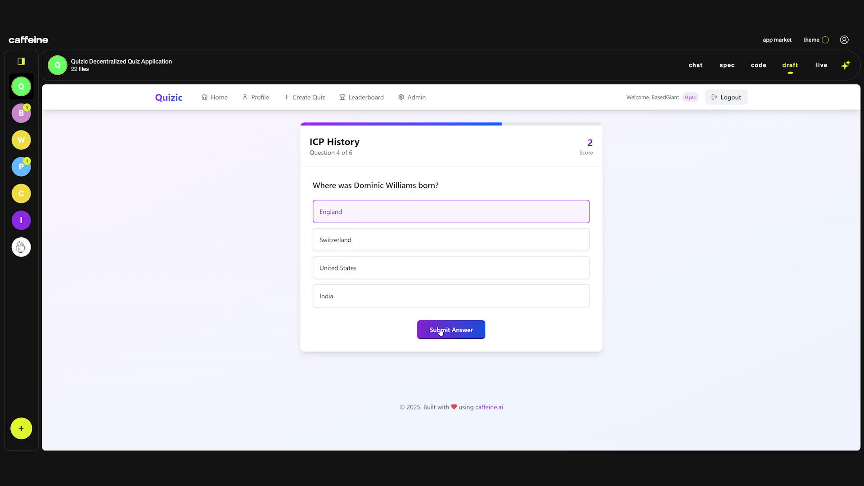
{"action": "left_click", "coordinate": [450, 330]}
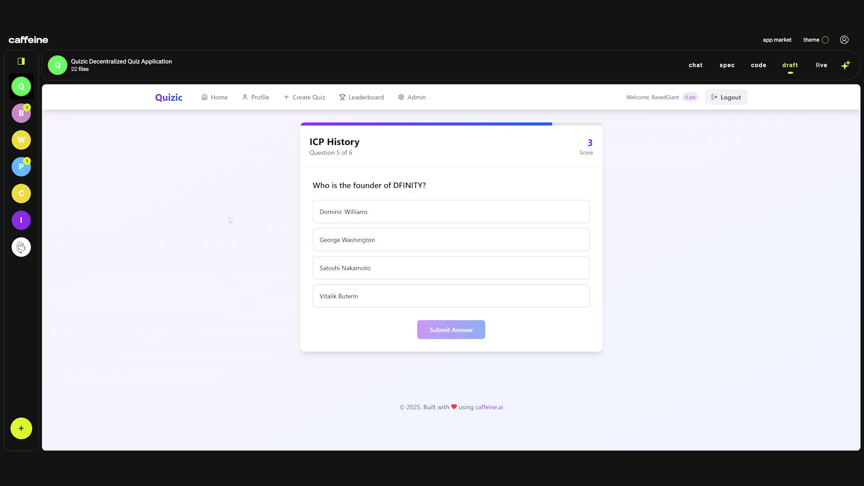
{"action": "left_click", "coordinate": [450, 330]}
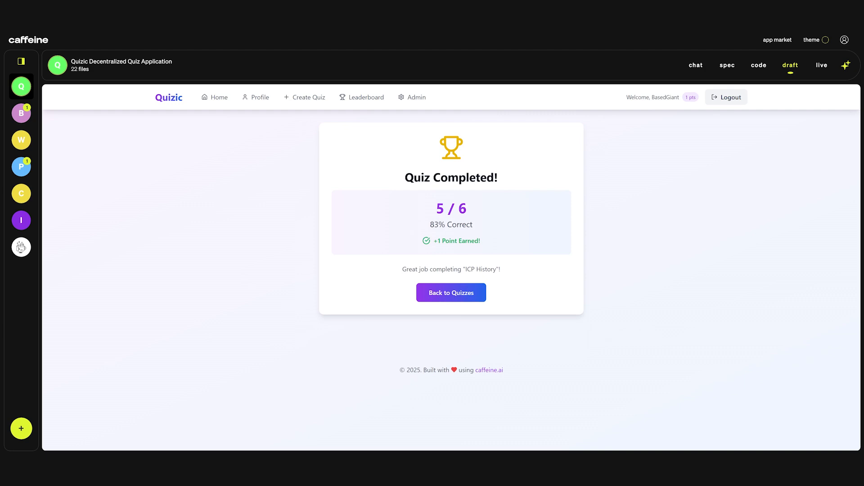
{"action": "mouse_move", "coordinate": [395, 214]}
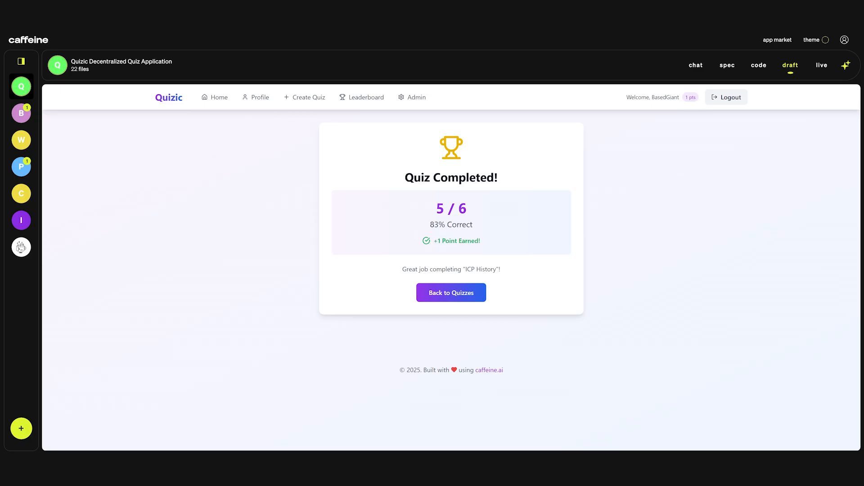
Leave the Quiz Completed screen and go back to the quiz list
{"action": "left_click", "coordinate": [361, 97]}
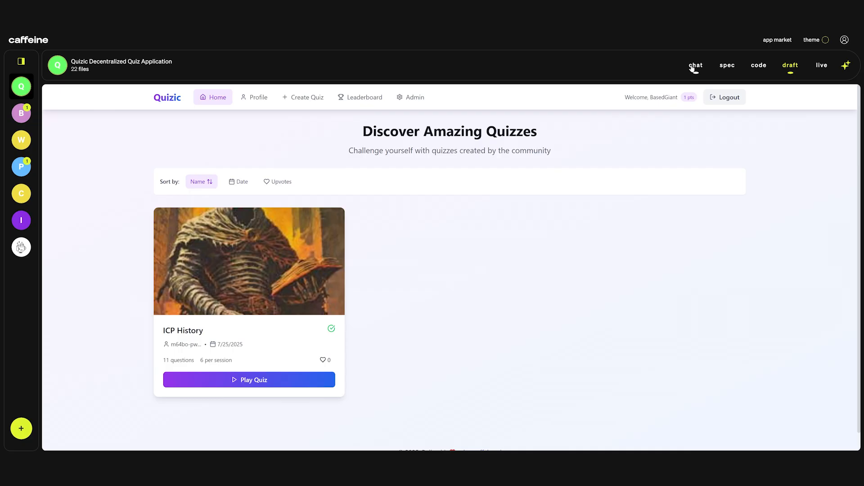
Ask the builder to randomize answer order for every quiz, then view the rebuilt Version 2 draft
{"action": "left_click", "coordinate": [696, 65]}
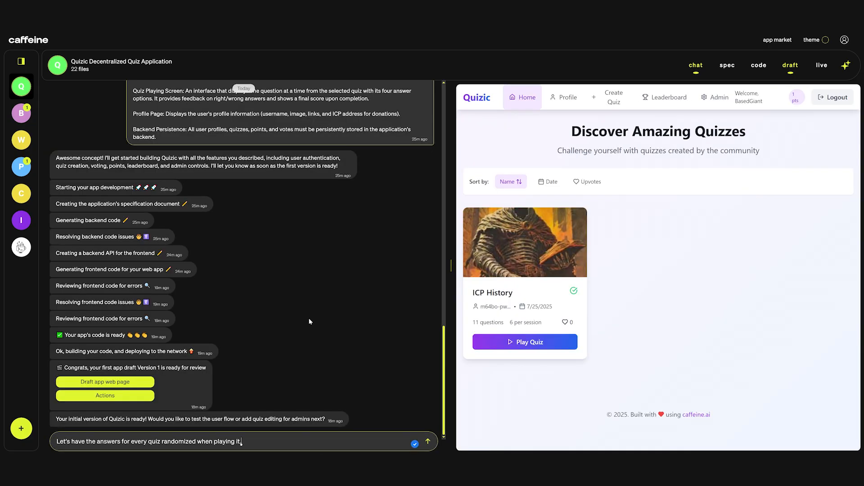
{"action": "left_click", "coordinate": [427, 441]}
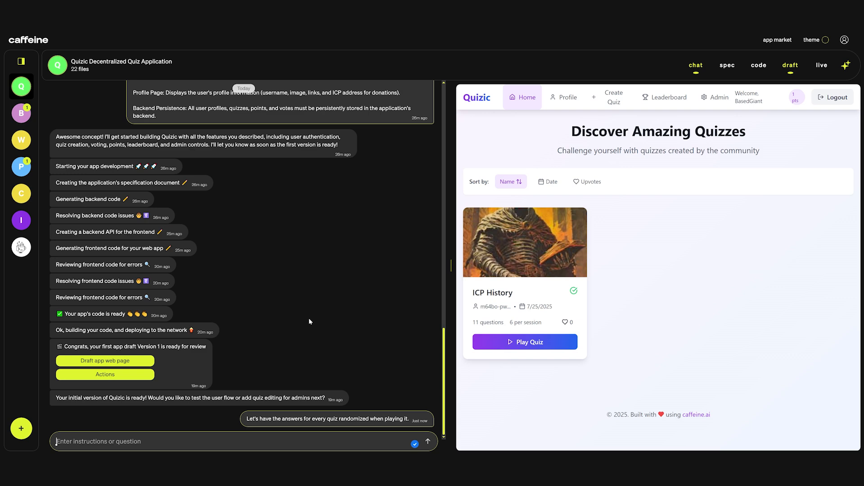
{"action": "left_click", "coordinate": [758, 64]}
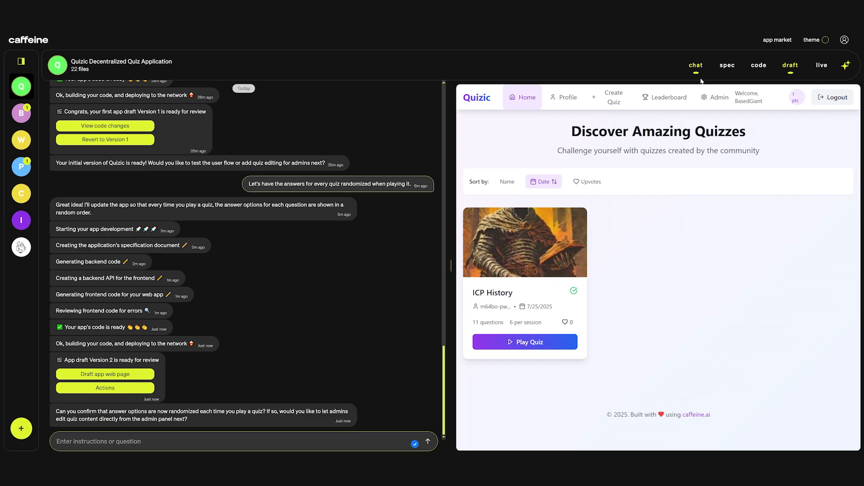
{"action": "left_click", "coordinate": [524, 342]}
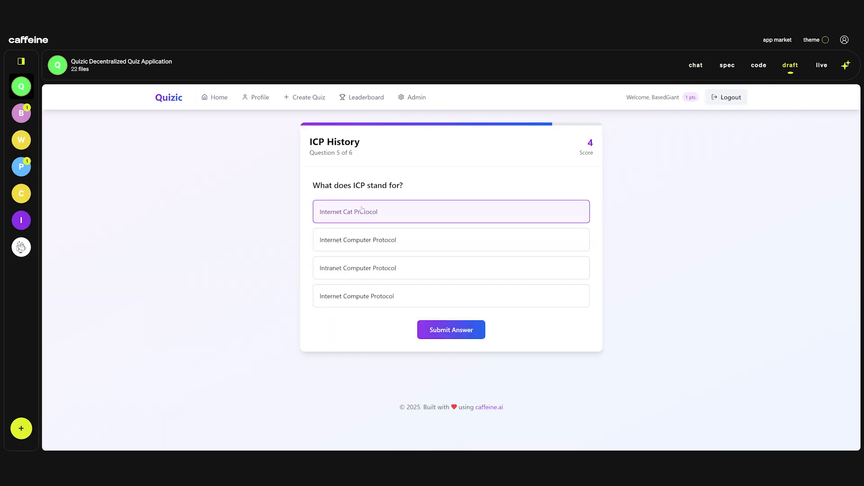
Answer the ICP acronym question with 'Internet Computer Protocol' and submit it
{"action": "left_click", "coordinate": [450, 239]}
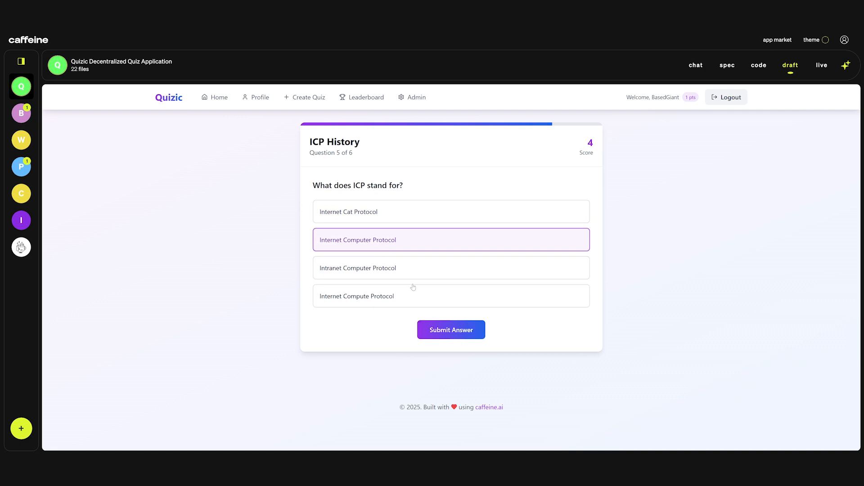
{"action": "mouse_move", "coordinate": [472, 342]}
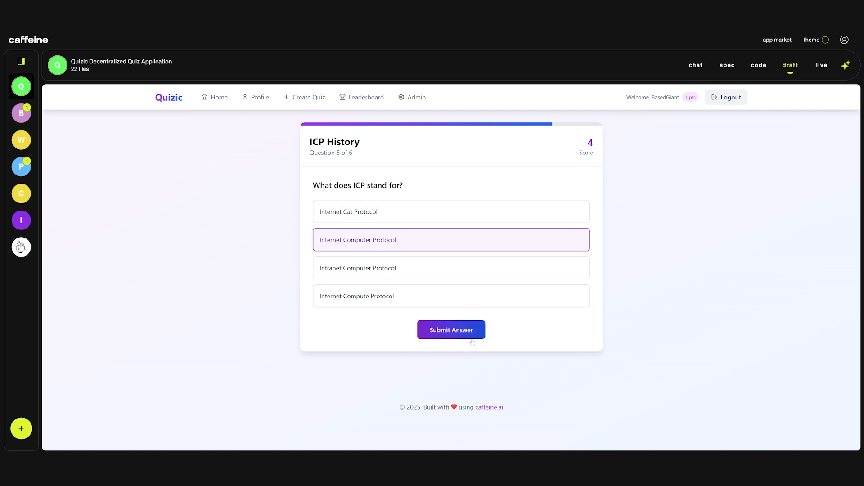
{"action": "left_click", "coordinate": [450, 330]}
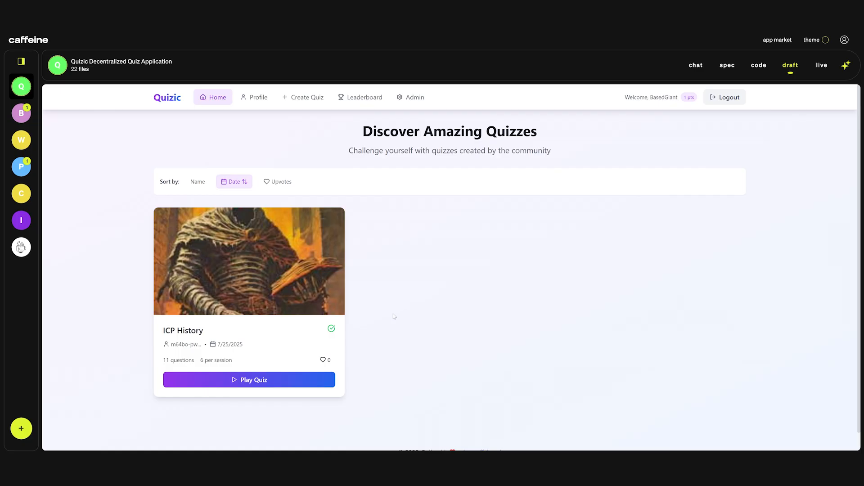
{"action": "left_click", "coordinate": [410, 97]}
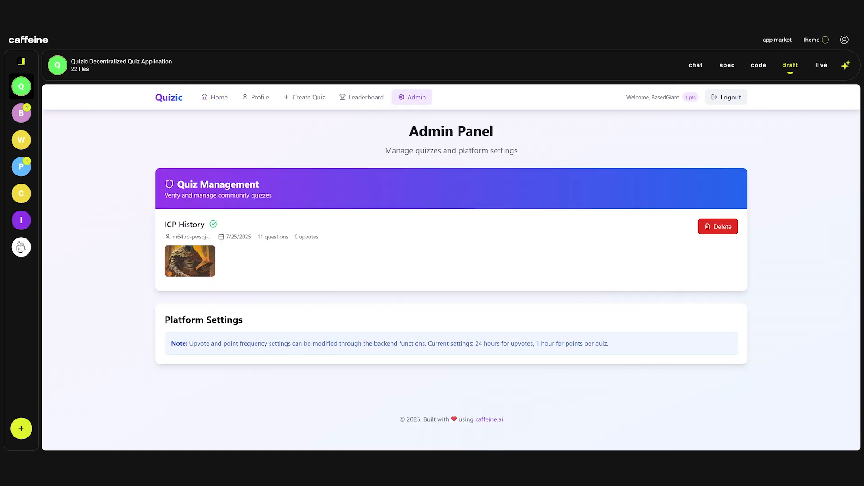
{"action": "left_click_drag", "start_coordinate": [188, 343], "coordinate": [493, 343]}
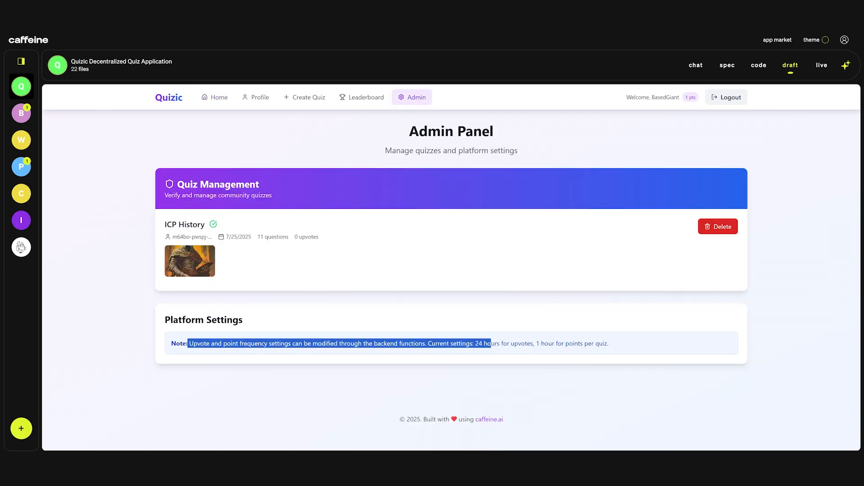
{"action": "left_click", "coordinate": [216, 98]}
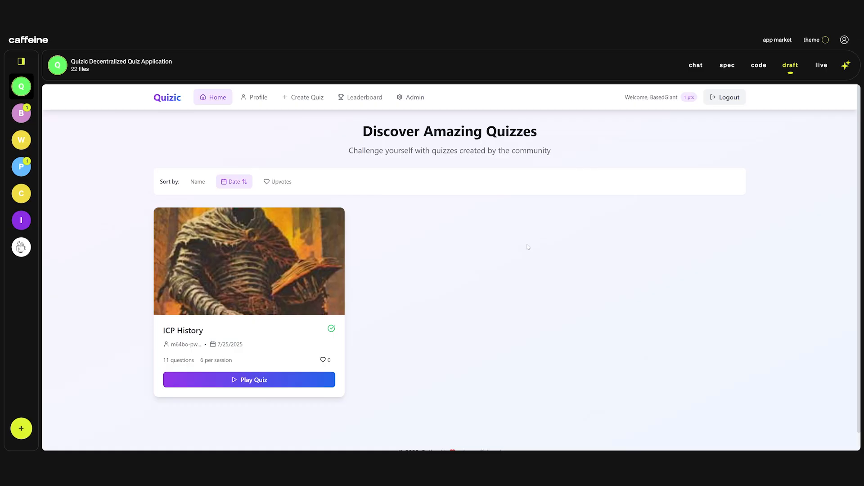
{"action": "left_click", "coordinate": [302, 97]}
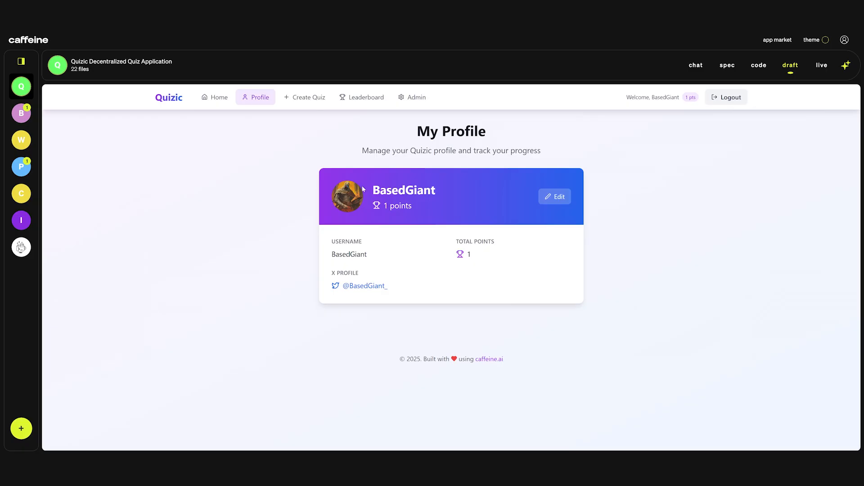
{"action": "left_click", "coordinate": [214, 97]}
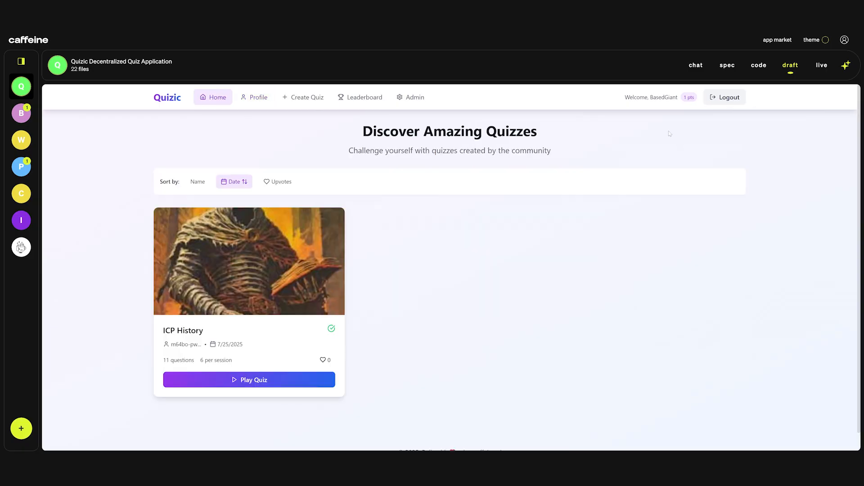